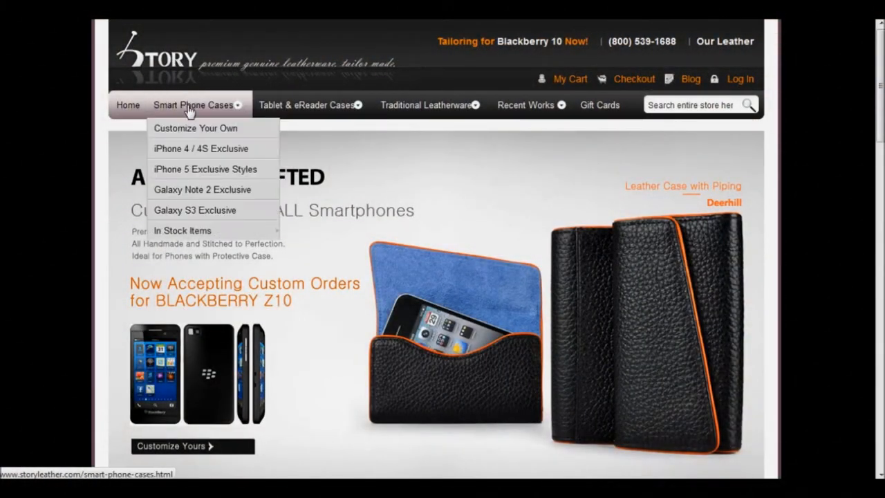
{"action": "mouse_move", "coordinate": [194, 132]}
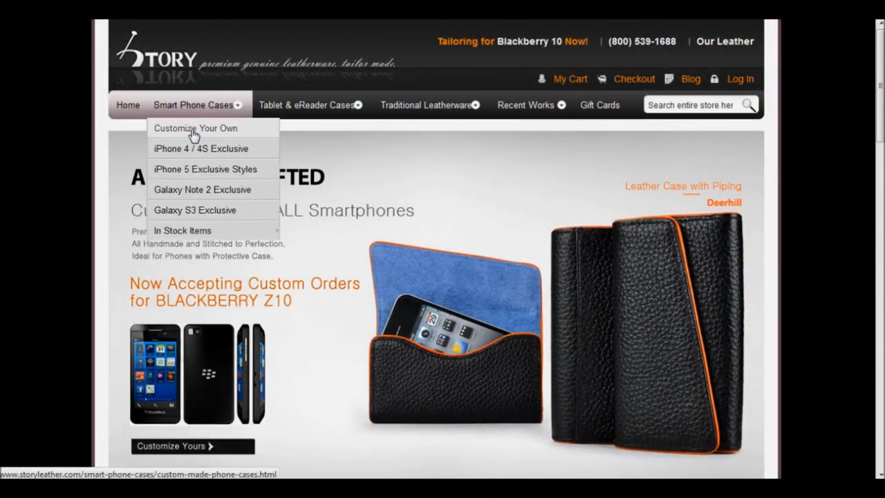
Step: Bring up the Customize Your Own catalogue and reveal the grid of case styles with prices
{"action": "left_click", "coordinate": [195, 127]}
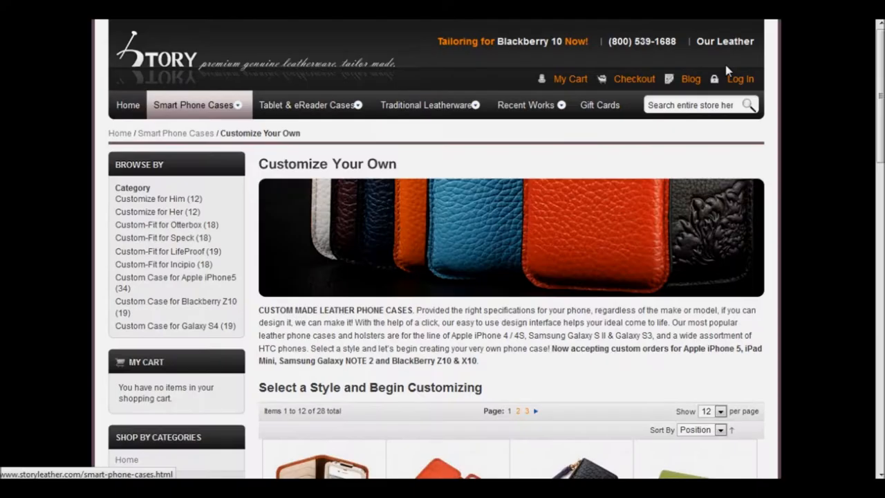
{"action": "scroll", "scroll_direction": "down", "scroll_amount": 3}
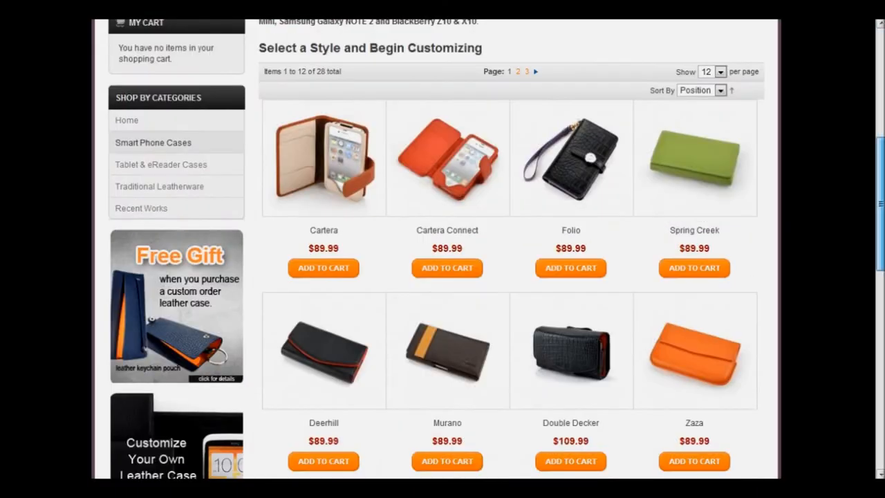
{"action": "scroll", "scroll_direction": "down", "scroll_amount": 3}
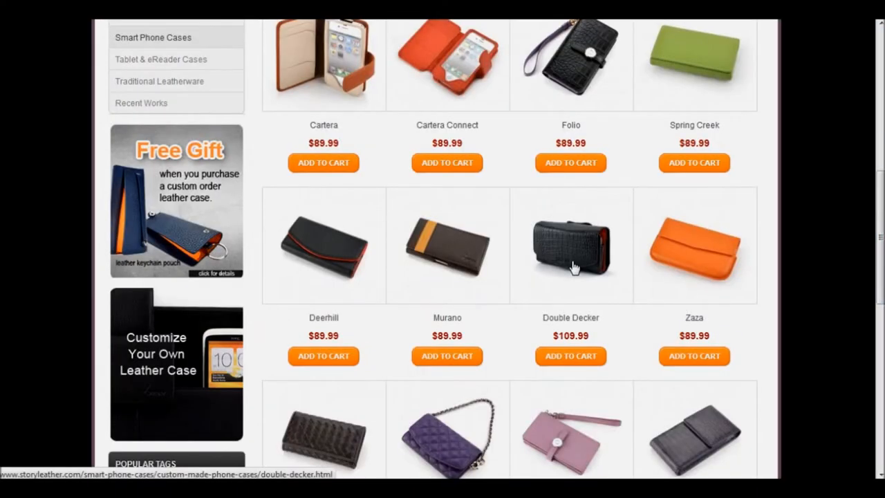
Step: Open the Double Decker case and reach step 1 with Red Lychee Pattern (A-36) as the exterior
{"action": "left_click", "coordinate": [569, 246]}
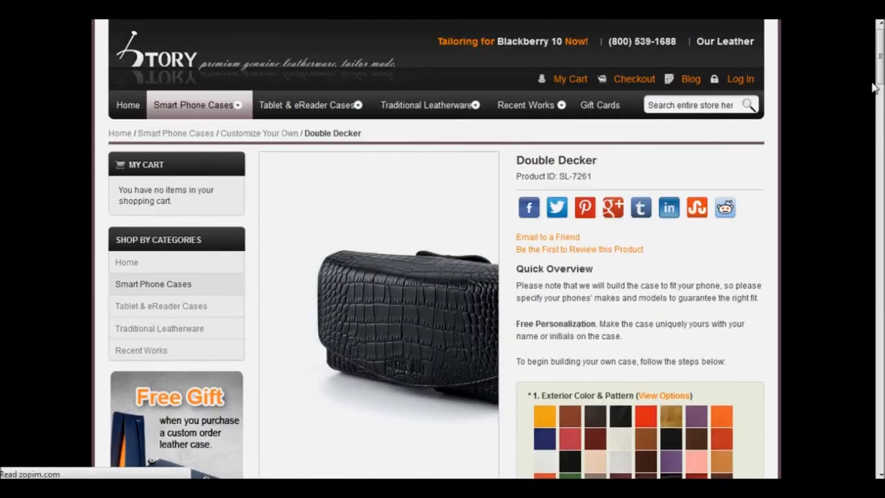
{"action": "scroll", "scroll_direction": "down", "scroll_amount": 3}
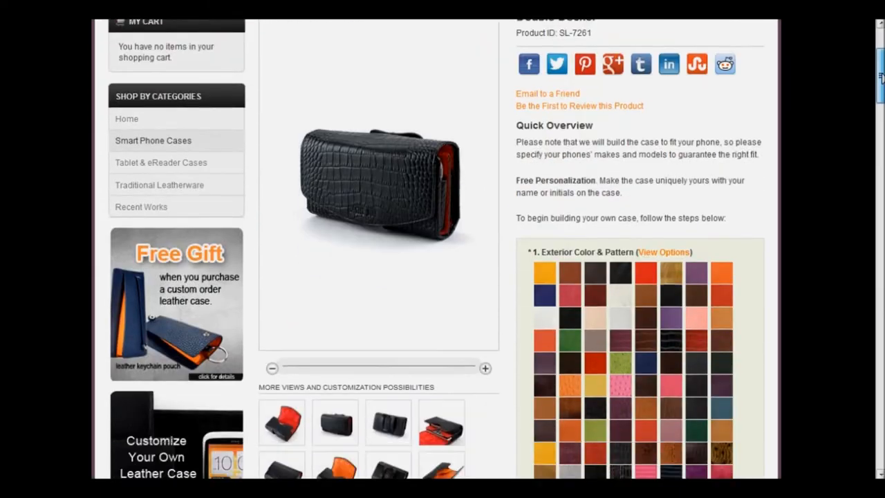
{"action": "scroll", "scroll_direction": "down", "scroll_amount": 3}
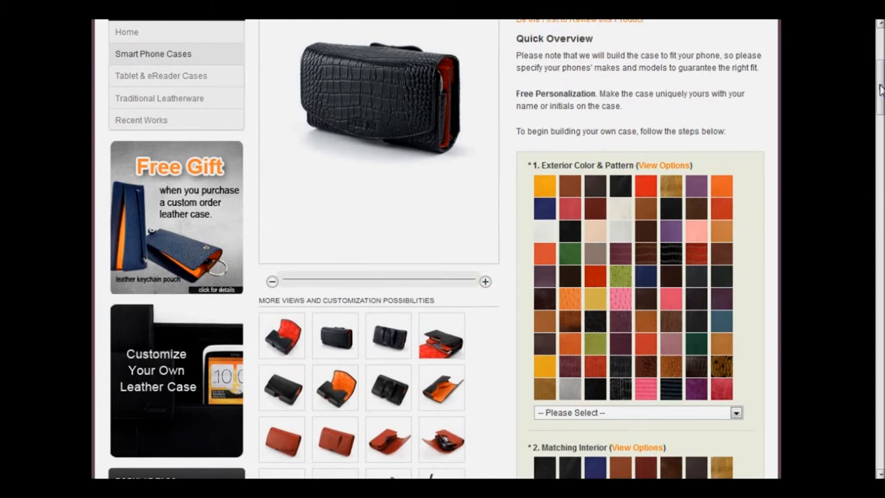
{"action": "mouse_move", "coordinate": [721, 209]}
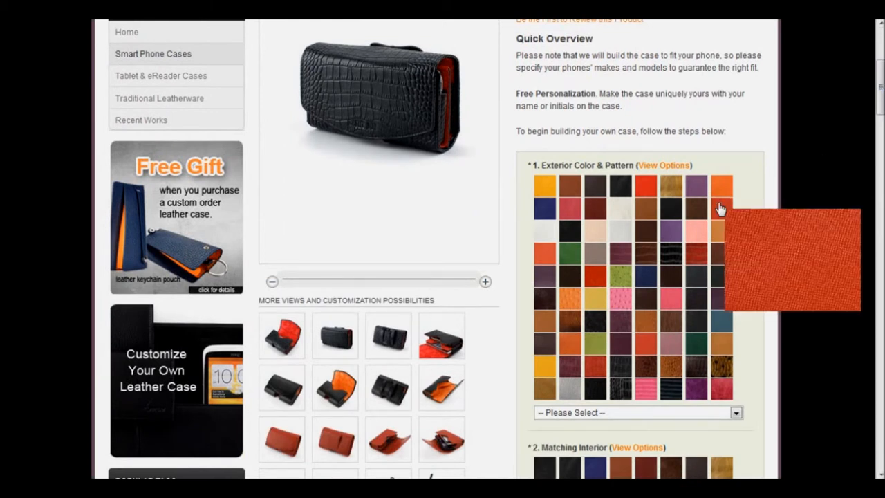
{"action": "mouse_move", "coordinate": [697, 255]}
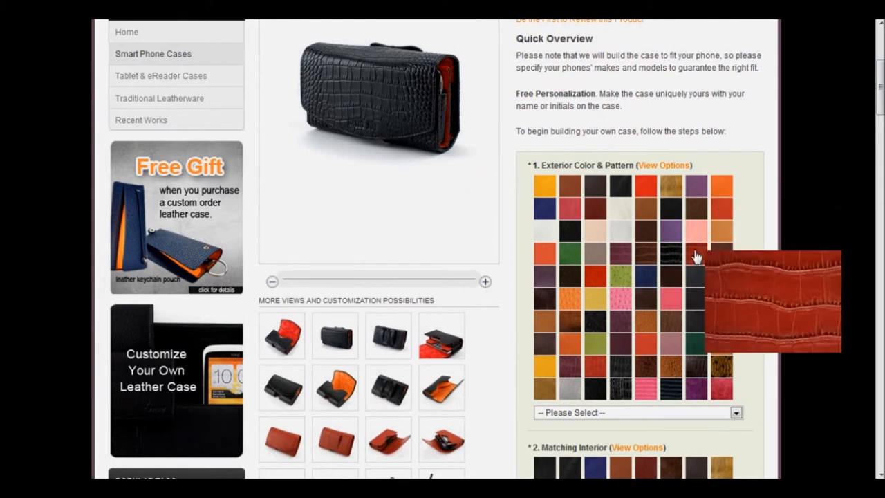
{"action": "mouse_move", "coordinate": [607, 282]}
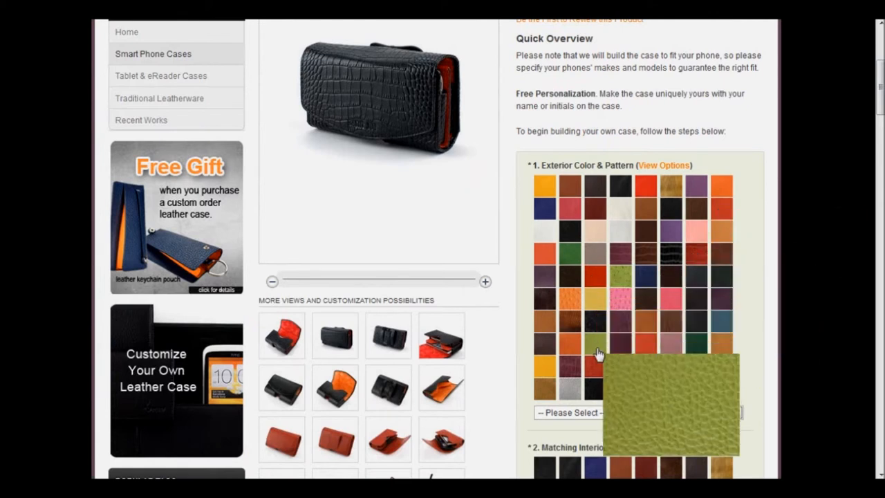
{"action": "mouse_move", "coordinate": [644, 353]}
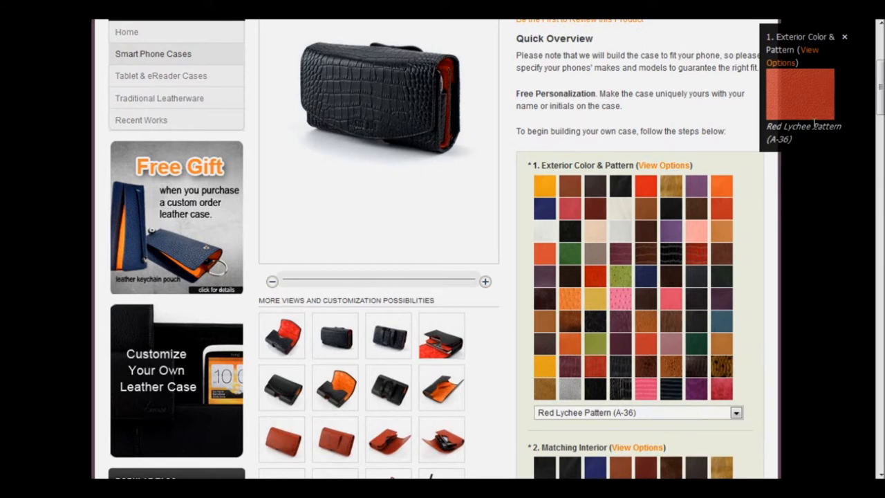
{"action": "scroll", "scroll_direction": "down", "scroll_amount": 3}
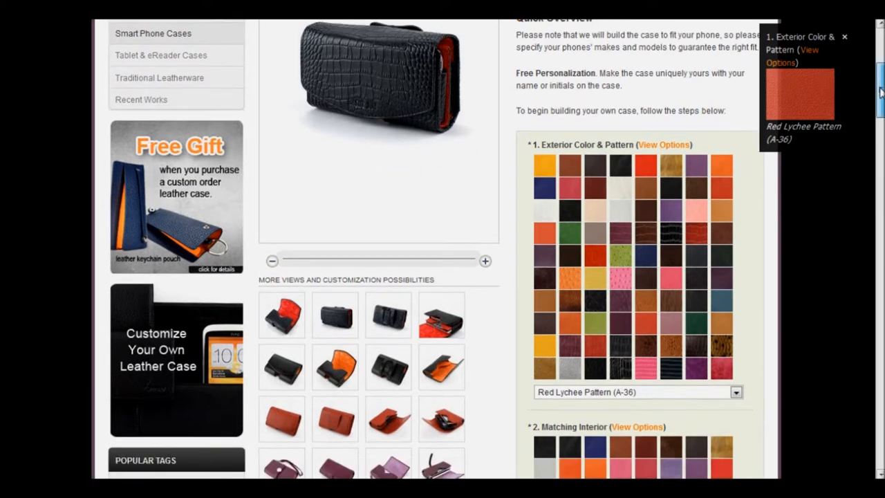
{"action": "scroll", "scroll_direction": "down", "scroll_amount": 3}
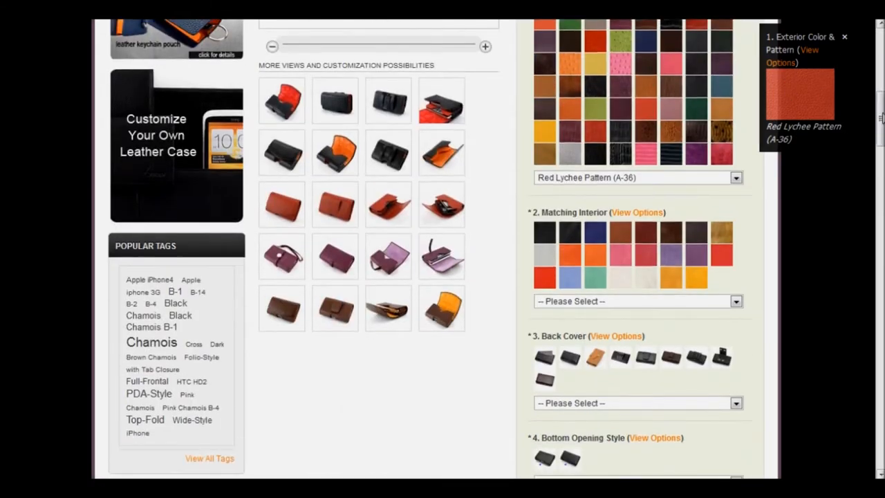
{"action": "mouse_move", "coordinate": [545, 232]}
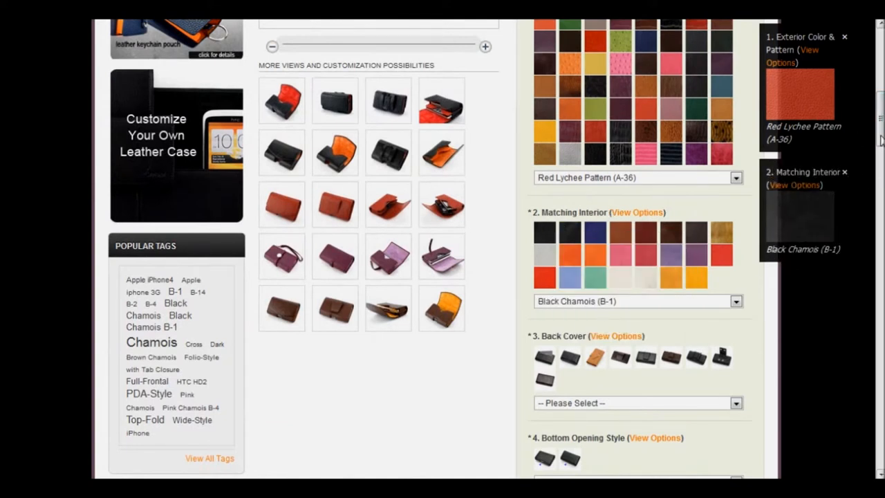
{"action": "mouse_move", "coordinate": [799, 228]}
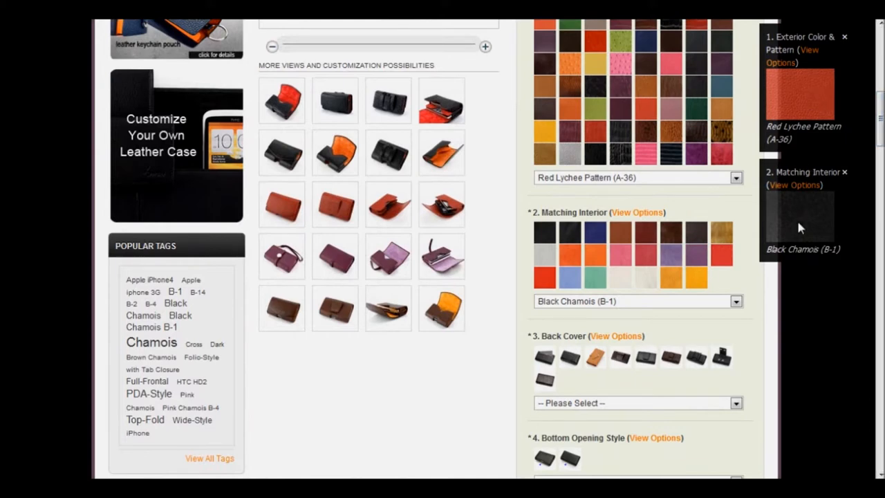
Step: With Black Chamois (B-1) as the interior, move down to the back cover style options
{"action": "scroll", "scroll_direction": "down", "scroll_amount": 3}
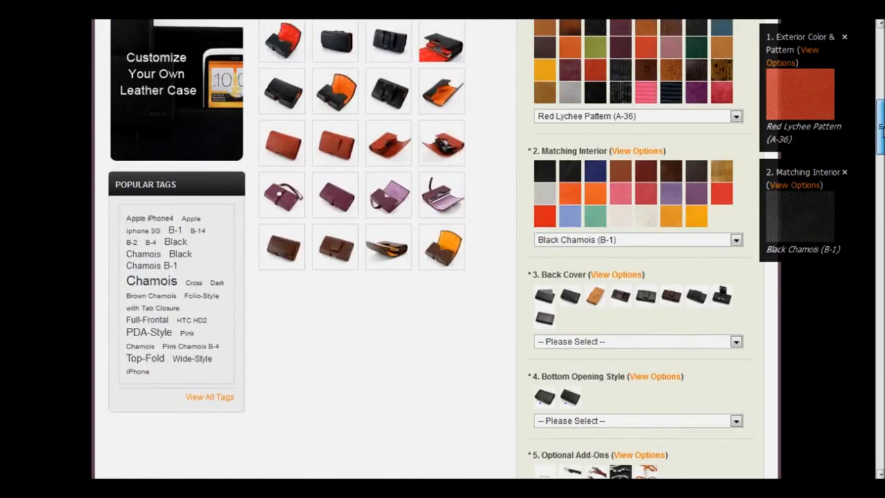
{"action": "scroll", "scroll_direction": "down", "scroll_amount": 3}
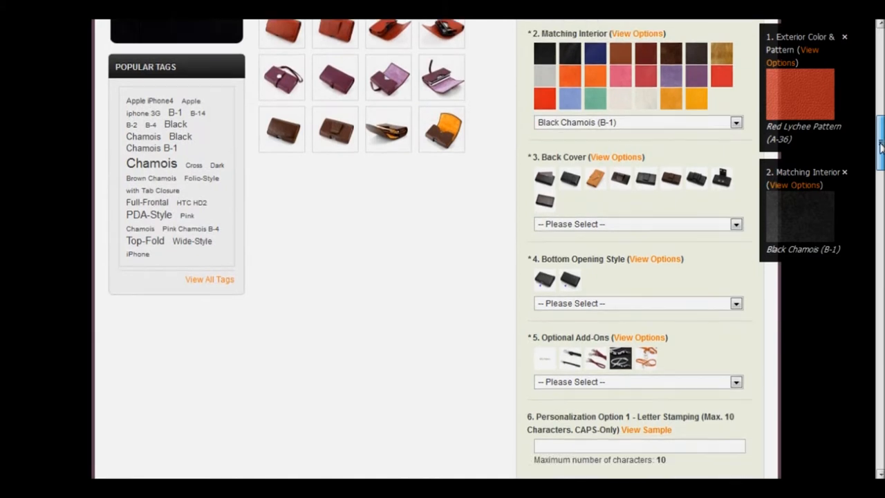
{"action": "scroll", "scroll_direction": "down", "scroll_amount": 3}
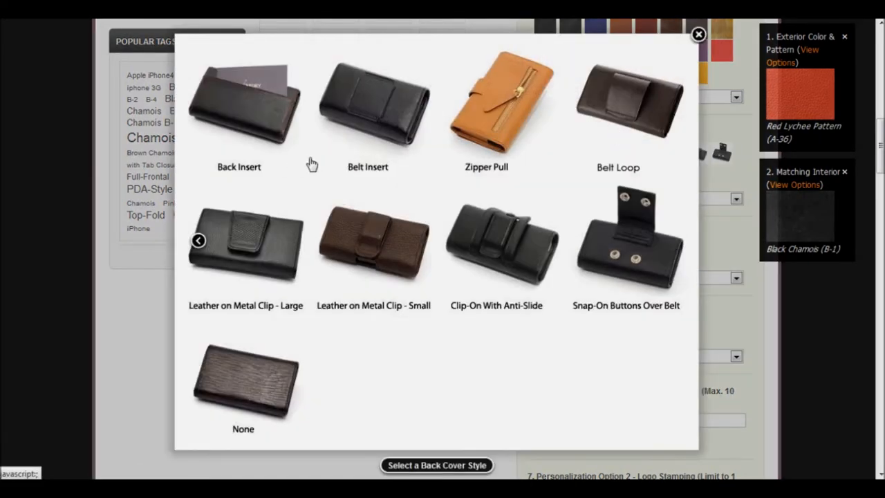
{"action": "mouse_move", "coordinate": [495, 149]}
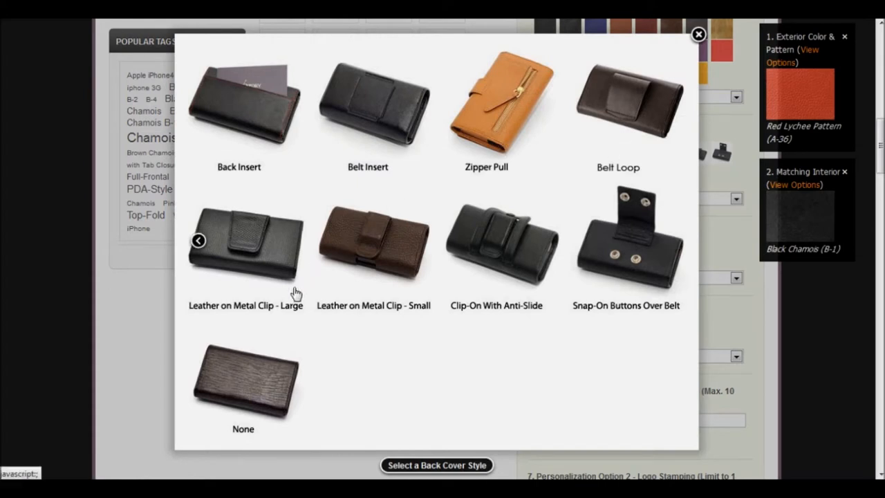
{"action": "mouse_move", "coordinate": [368, 316]}
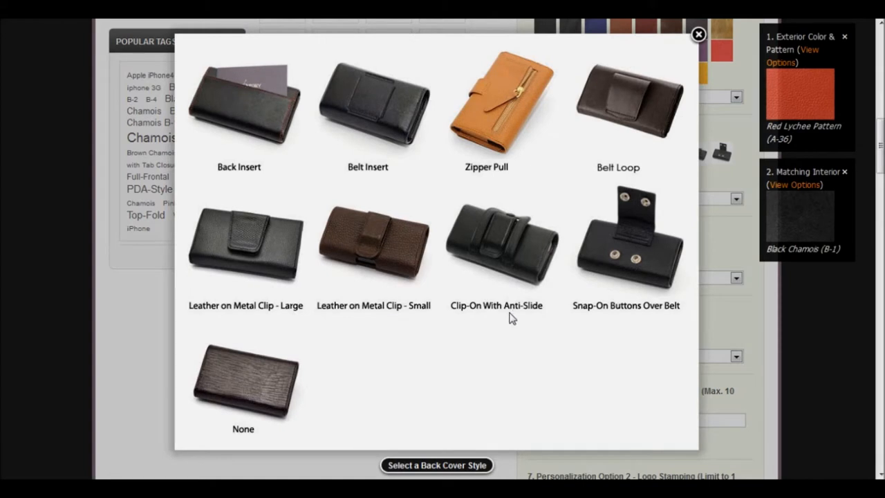
{"action": "mouse_move", "coordinate": [611, 321]}
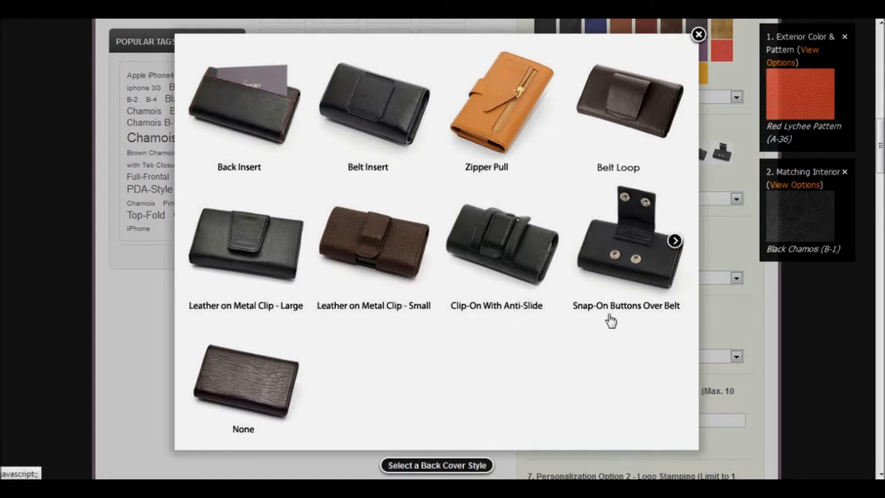
{"action": "mouse_move", "coordinate": [519, 200]}
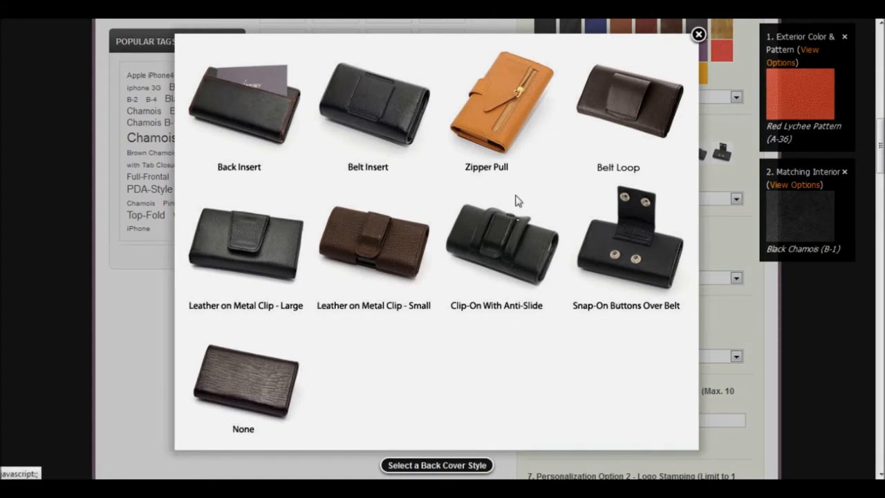
Step: Close the back cover gallery and choose Clip-On with Anti-Slide (BA-7) as the back cover
{"action": "left_click", "coordinate": [697, 34]}
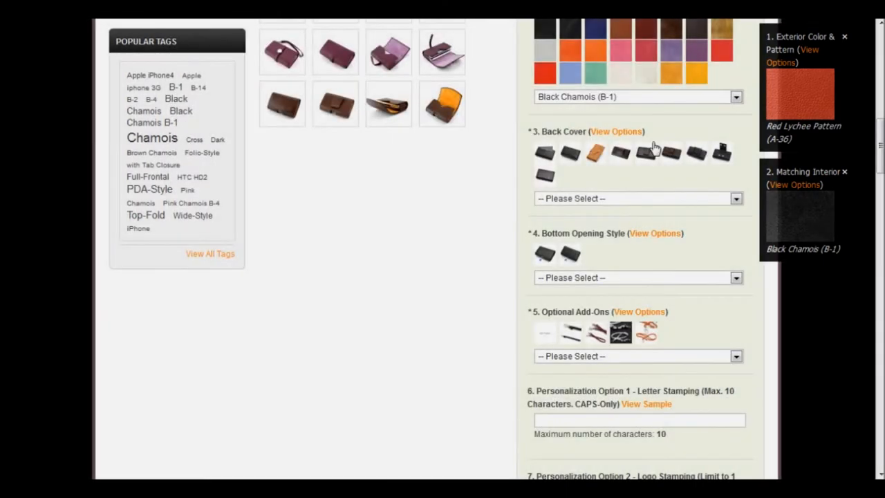
{"action": "mouse_move", "coordinate": [619, 153]}
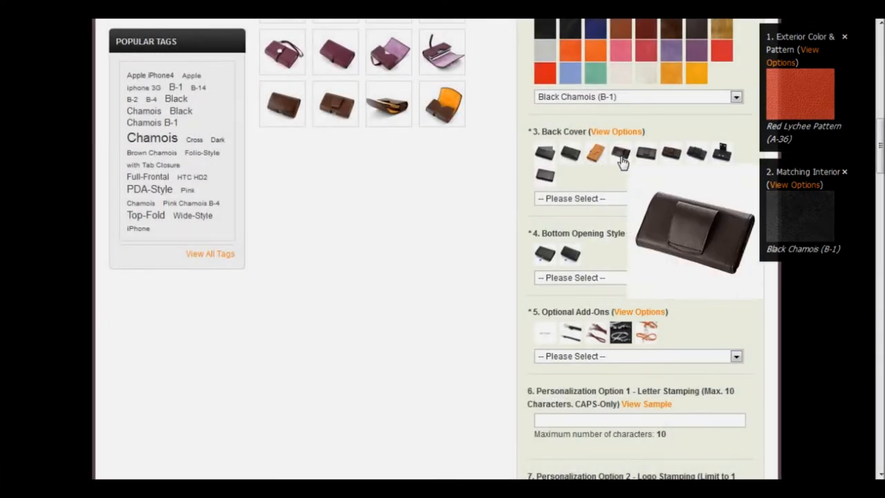
{"action": "mouse_move", "coordinate": [671, 153]}
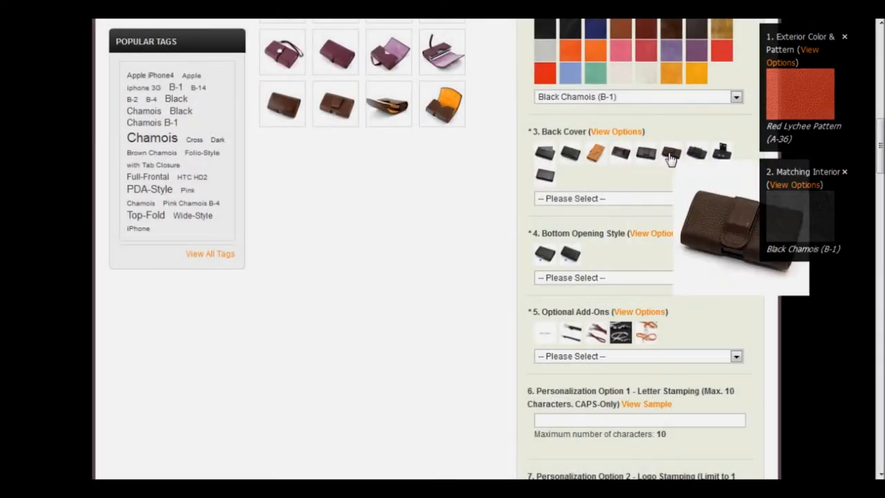
{"action": "left_click", "coordinate": [696, 152]}
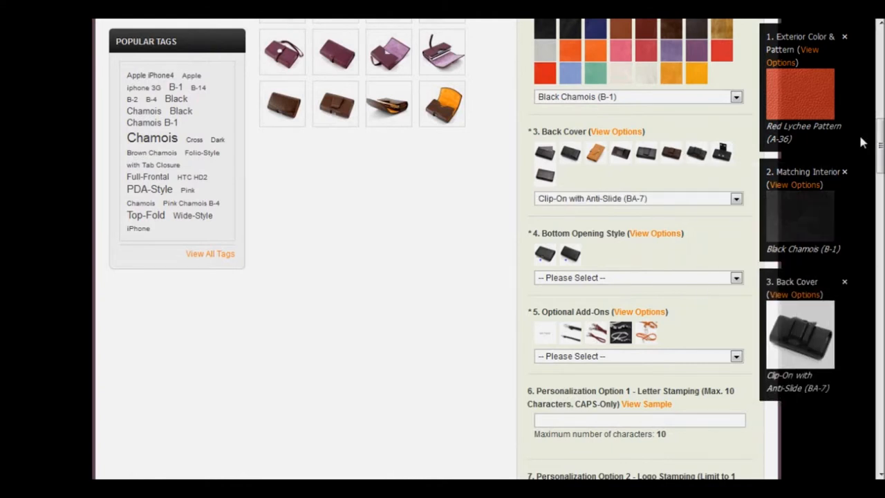
{"action": "scroll", "scroll_direction": "down", "scroll_amount": 3}
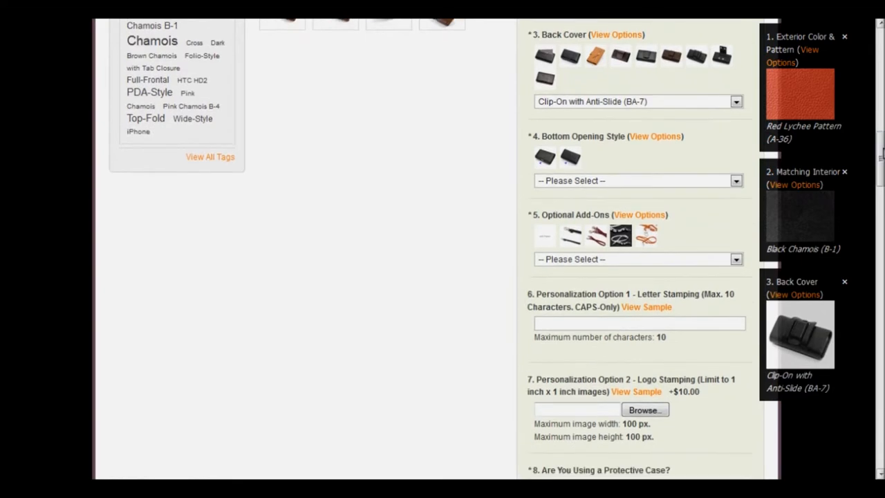
{"action": "mouse_move", "coordinate": [545, 158]}
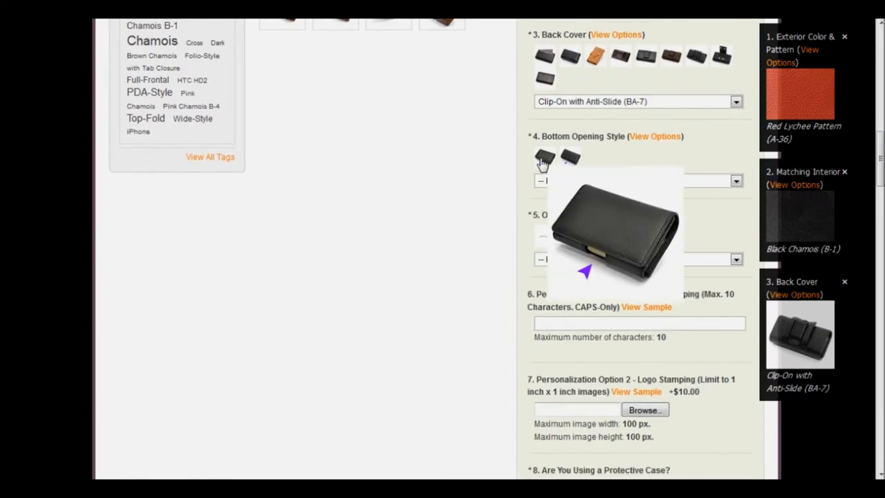
{"action": "mouse_move", "coordinate": [545, 155]}
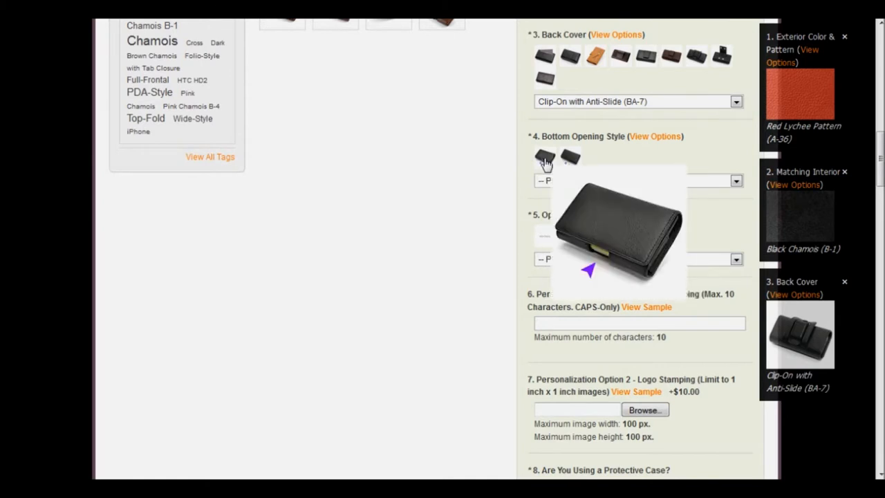
Step: Leave the optional add-ons as None and move on to the personalization and protective-case questions
{"action": "left_click", "coordinate": [545, 157]}
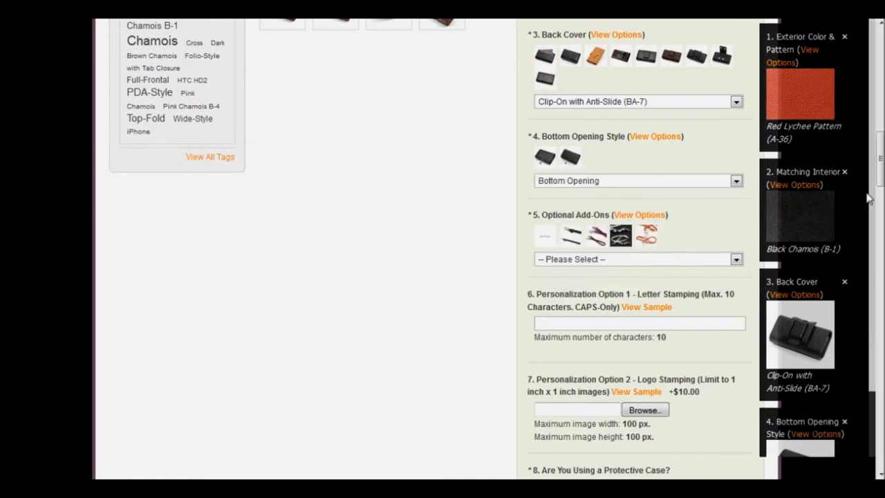
{"action": "scroll", "scroll_direction": "down", "scroll_amount": 3}
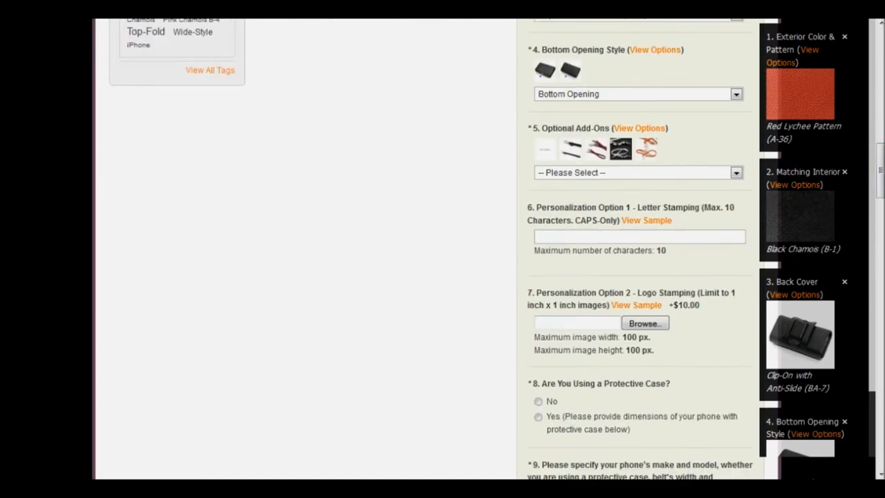
{"action": "mouse_move", "coordinate": [738, 354]}
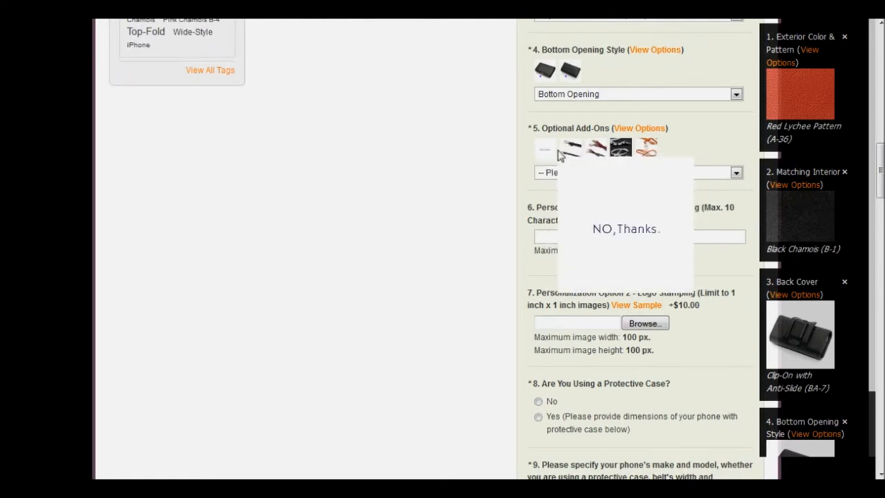
{"action": "mouse_move", "coordinate": [571, 147]}
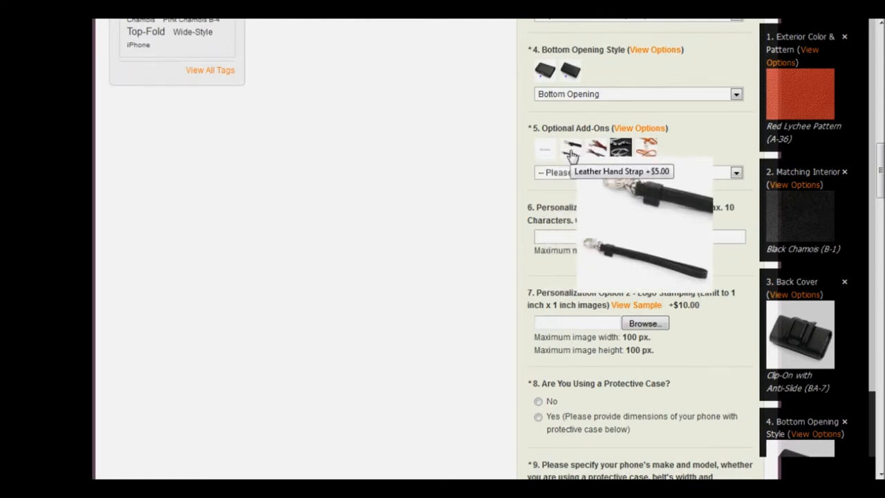
{"action": "mouse_move", "coordinate": [595, 146]}
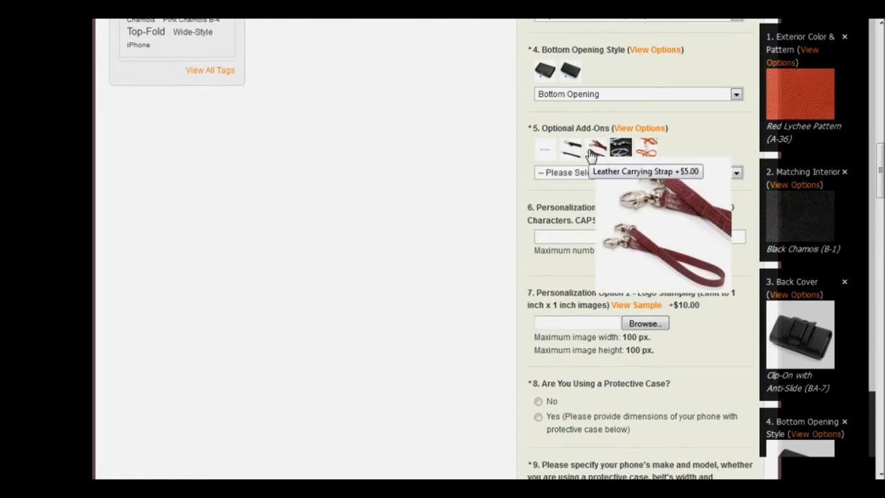
{"action": "mouse_move", "coordinate": [620, 146]}
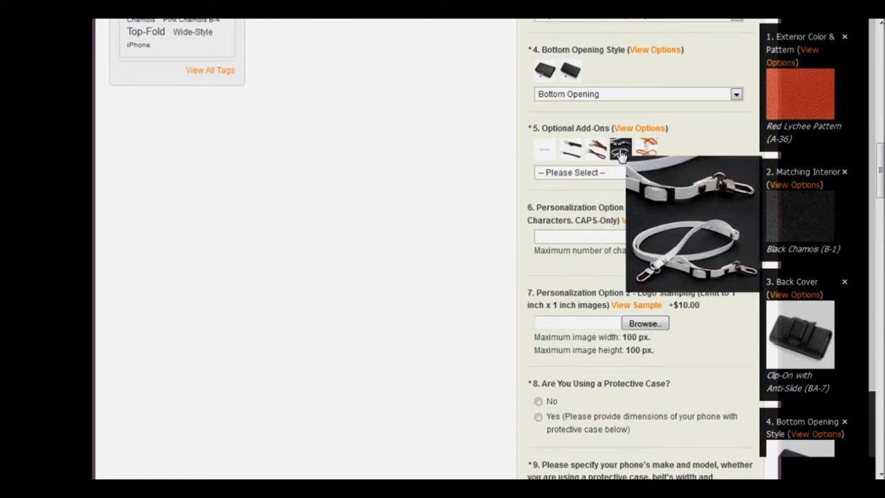
{"action": "mouse_move", "coordinate": [620, 146]}
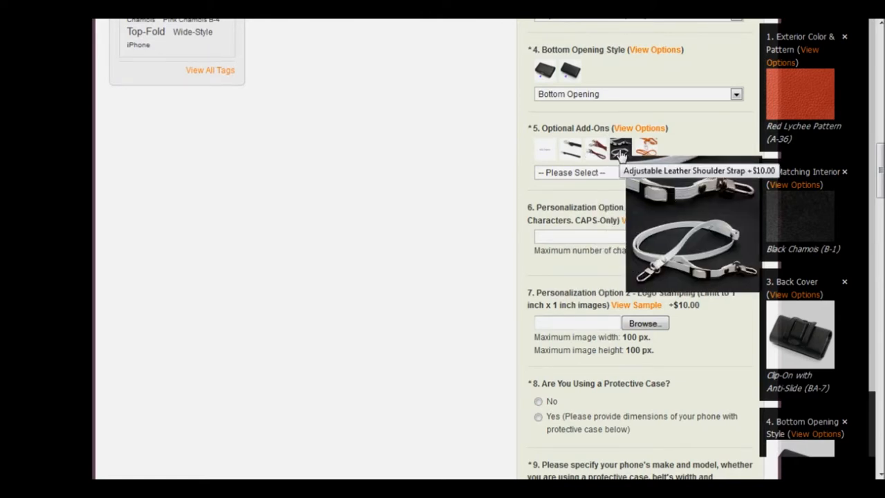
{"action": "mouse_move", "coordinate": [645, 147]}
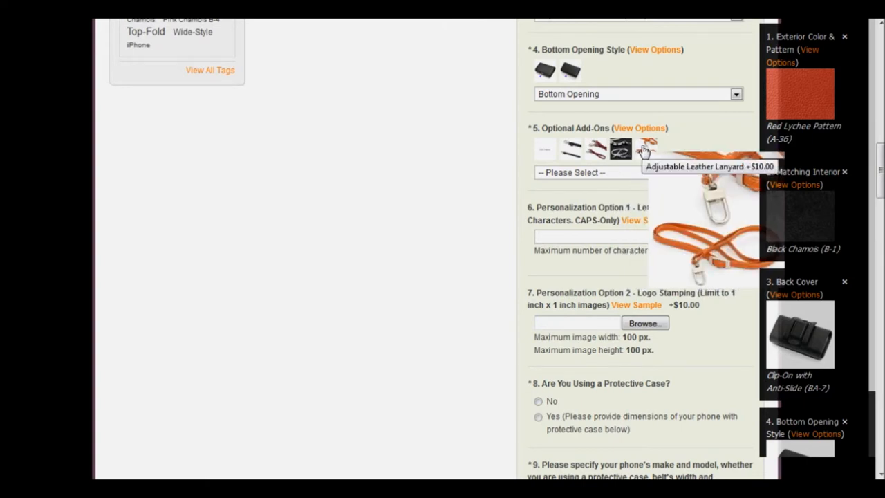
{"action": "mouse_move", "coordinate": [553, 151]}
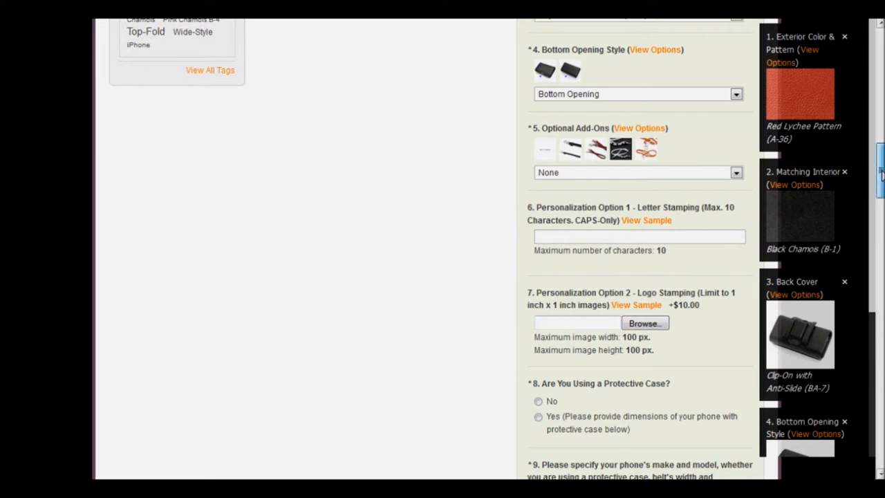
Step: Answer No to question 8, Are You Using a Protective Case, leaving the total at $109.99
{"action": "scroll", "scroll_direction": "down", "scroll_amount": 3}
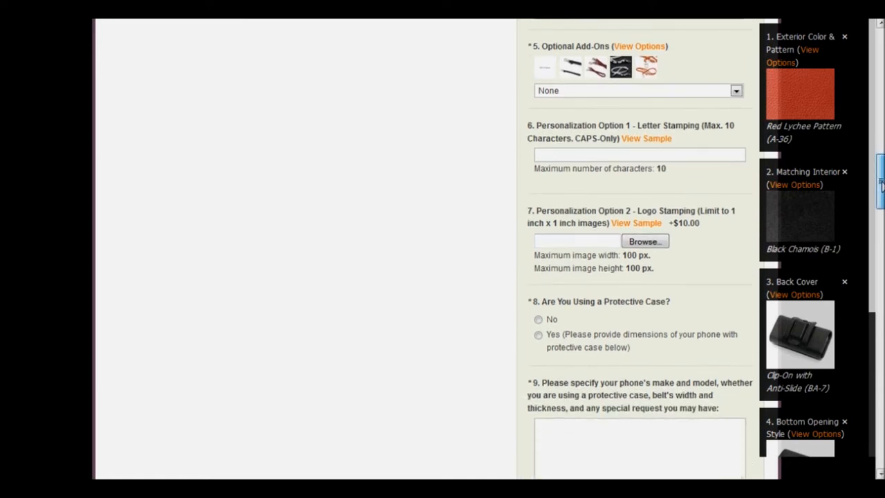
{"action": "scroll", "scroll_direction": "down", "scroll_amount": 3}
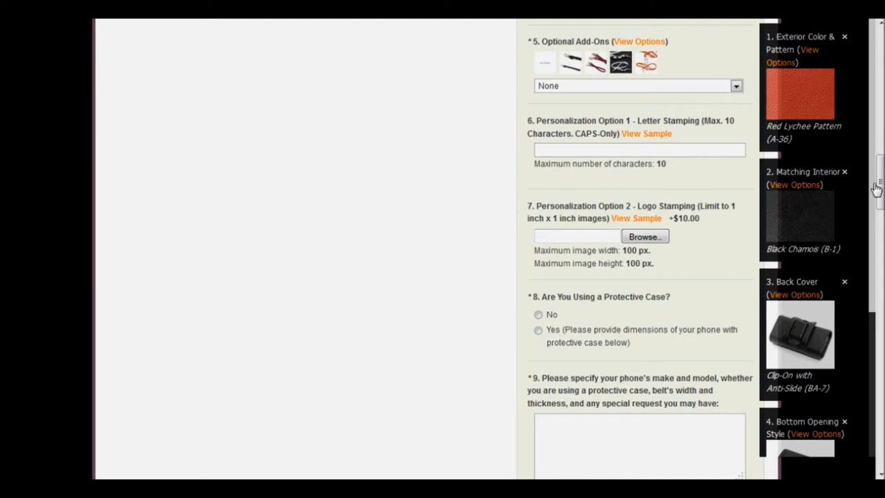
{"action": "scroll", "scroll_direction": "down", "scroll_amount": 3}
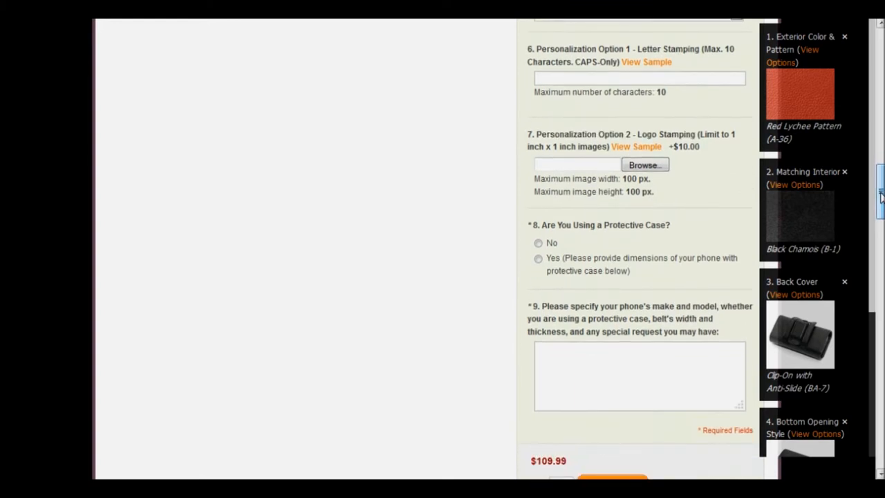
{"action": "left_click", "coordinate": [540, 224]}
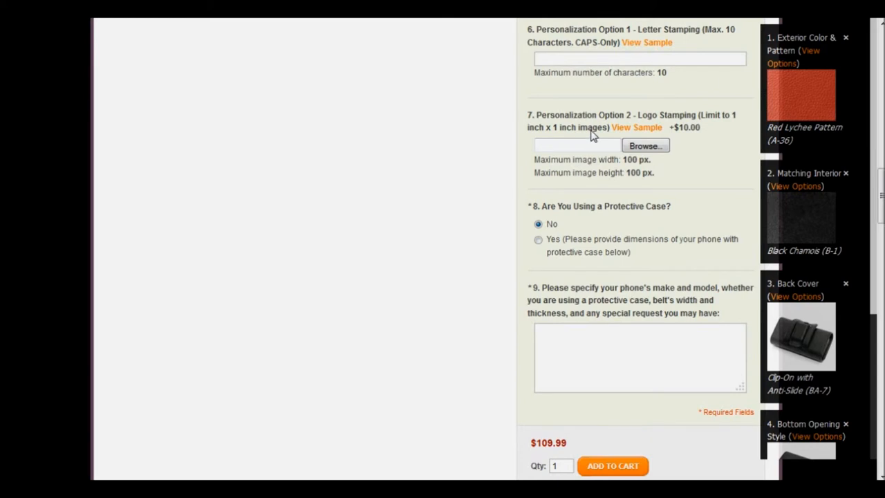
{"action": "mouse_move", "coordinate": [683, 124]}
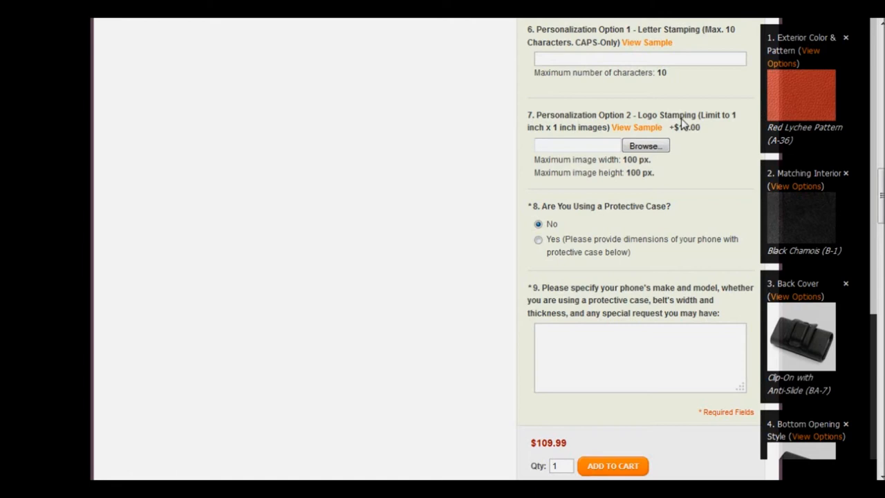
{"action": "mouse_move", "coordinate": [669, 140]}
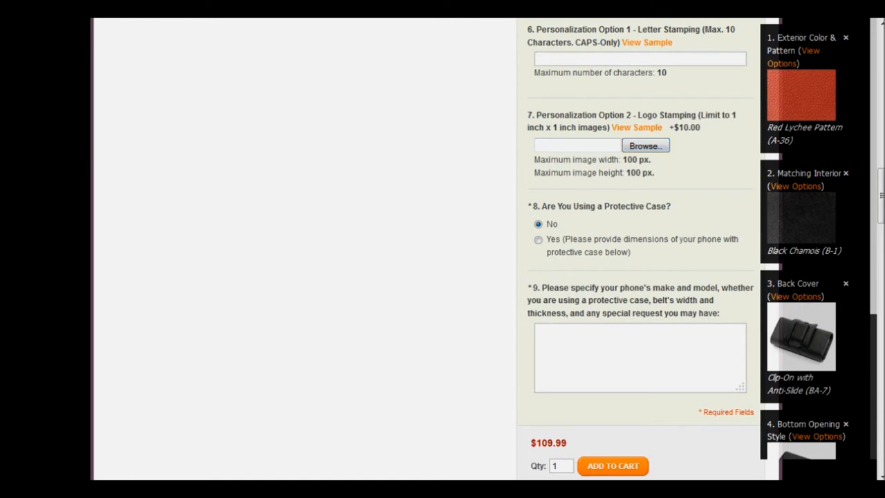
{"action": "scroll", "scroll_direction": "down", "scroll_amount": 3}
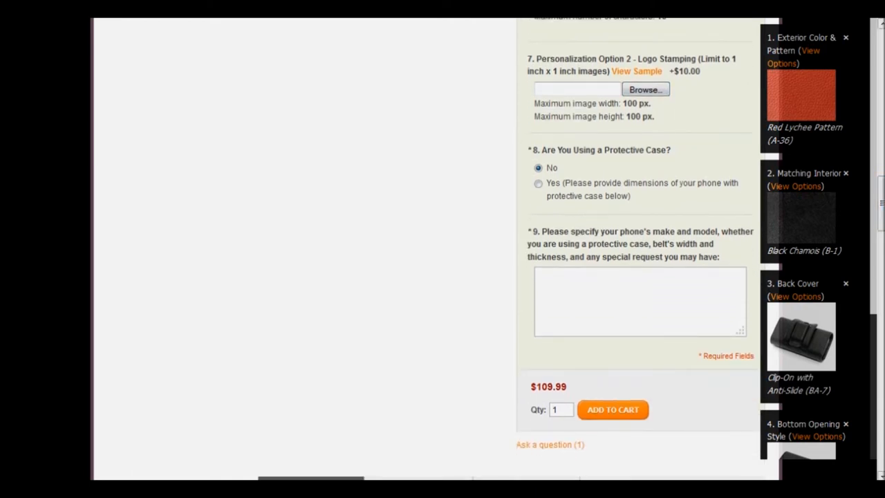
{"action": "mouse_move", "coordinate": [565, 166]}
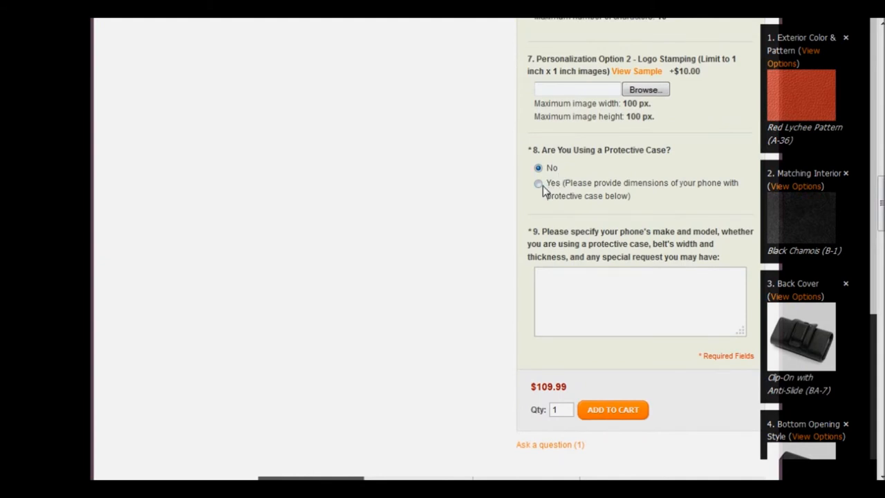
Step: Enter 'Apple iPhone 4, no protective case,' in the question 9 special-request note
{"action": "type", "text": "Apple iPhone 4,"}
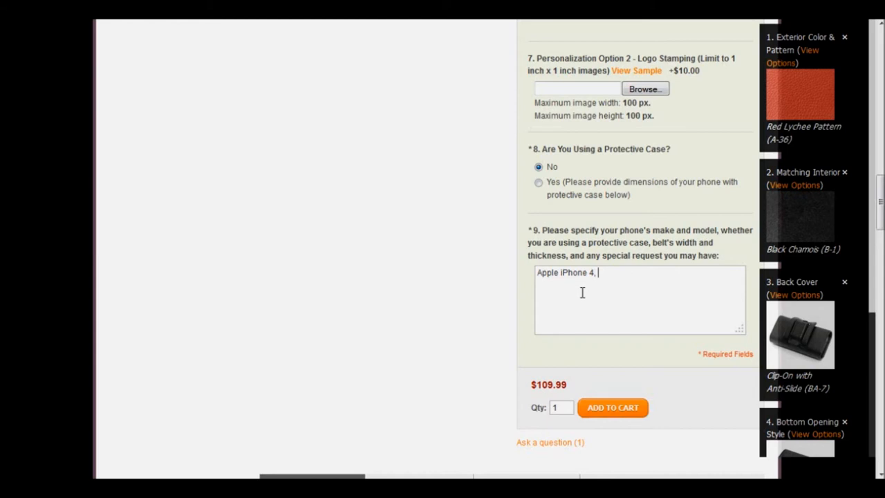
{"action": "type", "text": "n"}
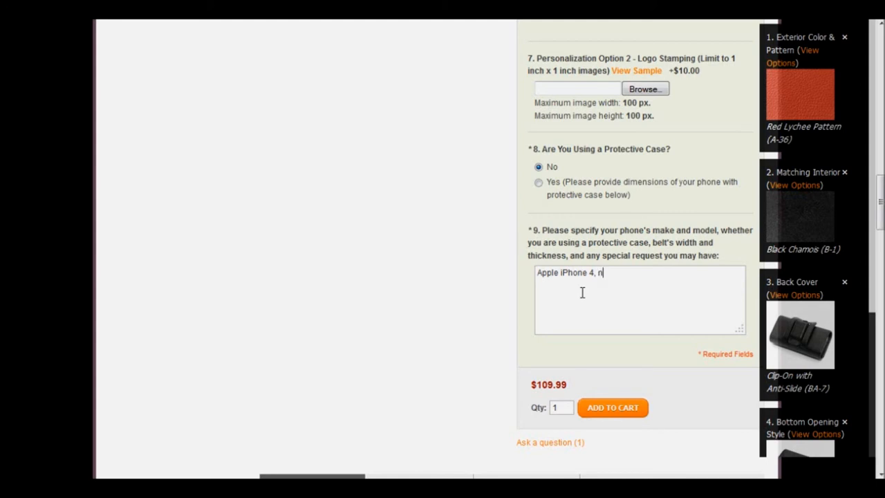
{"action": "type", "text": "o pr"}
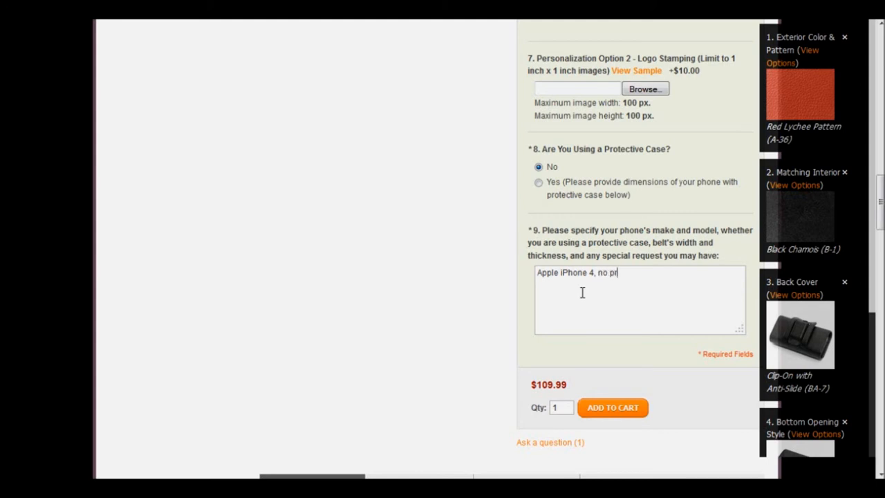
{"action": "type", "text": "otecti"}
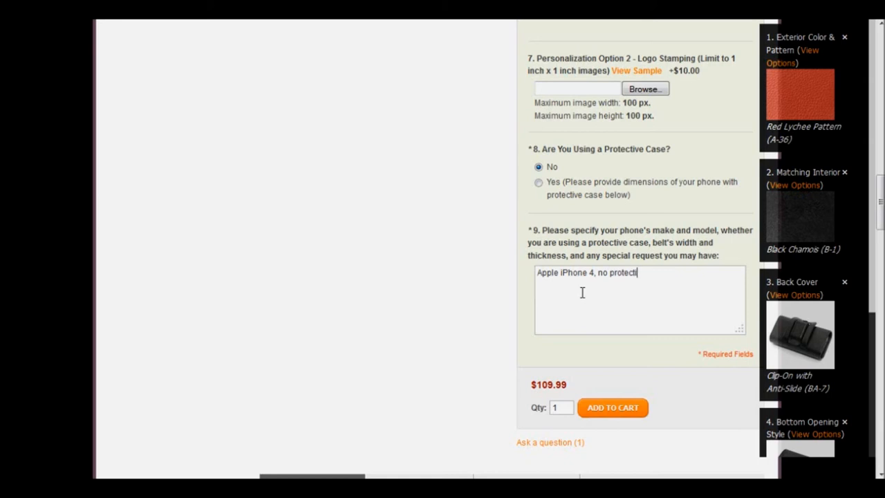
{"action": "type", "text": "ve case,"}
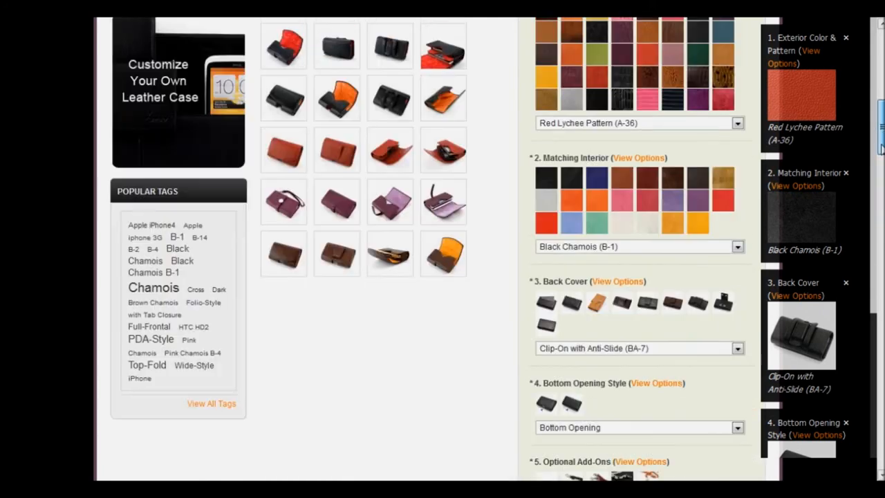
{"action": "scroll", "scroll_direction": "up", "scroll_amount": 3}
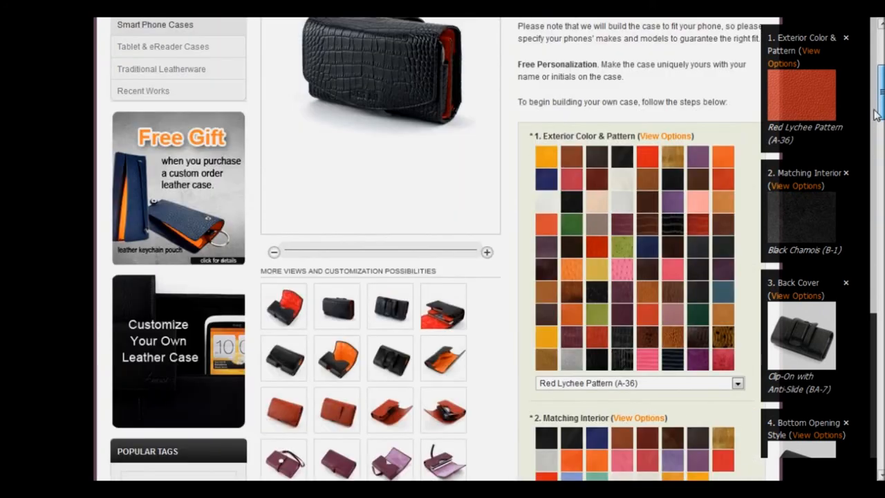
{"action": "scroll", "scroll_direction": "up", "scroll_amount": 3}
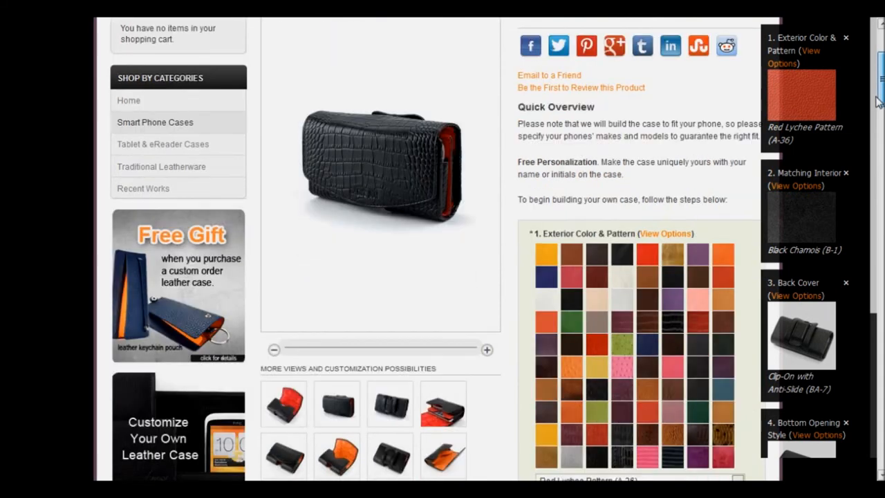
{"action": "scroll", "scroll_direction": "down", "scroll_amount": 3}
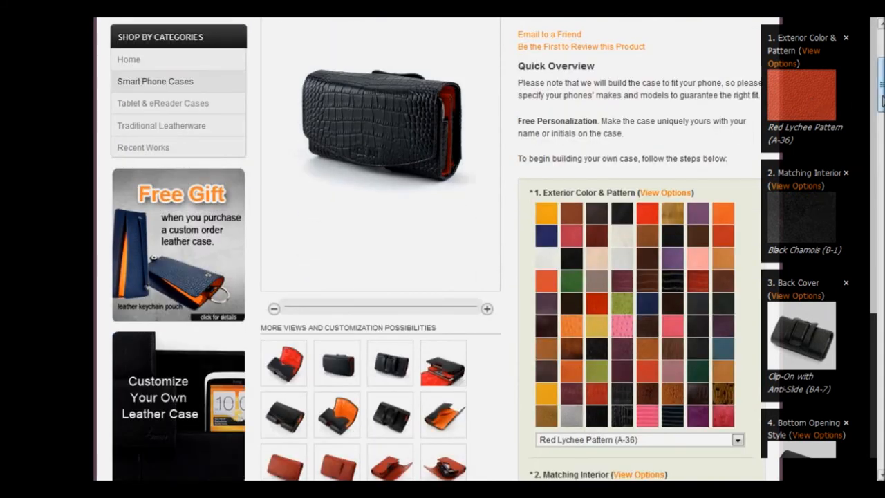
{"action": "scroll", "scroll_direction": "down", "scroll_amount": 3}
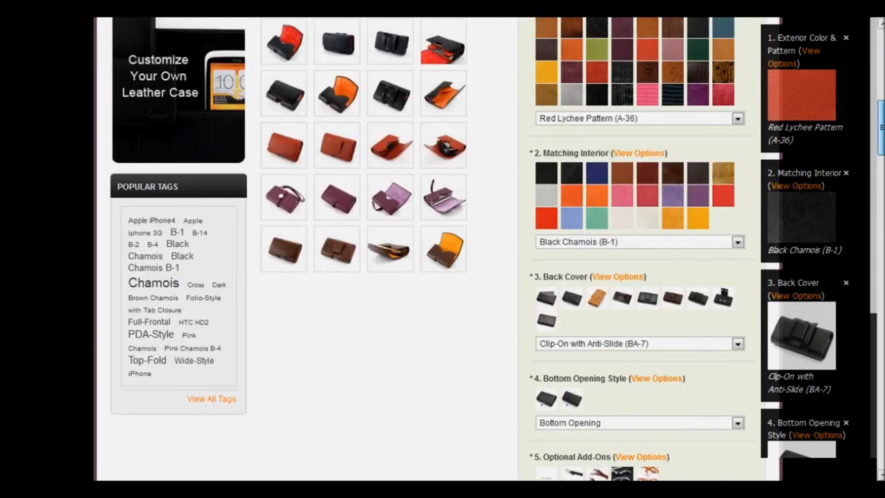
{"action": "scroll", "scroll_direction": "down", "scroll_amount": 3}
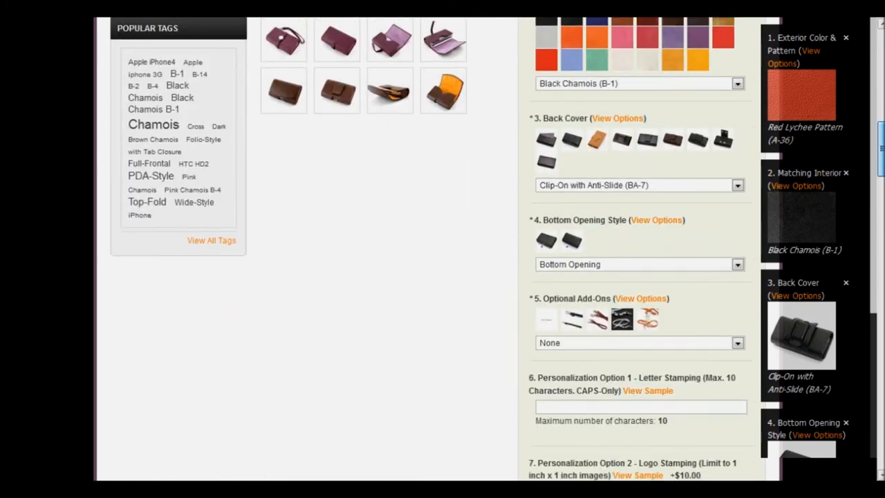
{"action": "scroll", "scroll_direction": "down", "scroll_amount": 3}
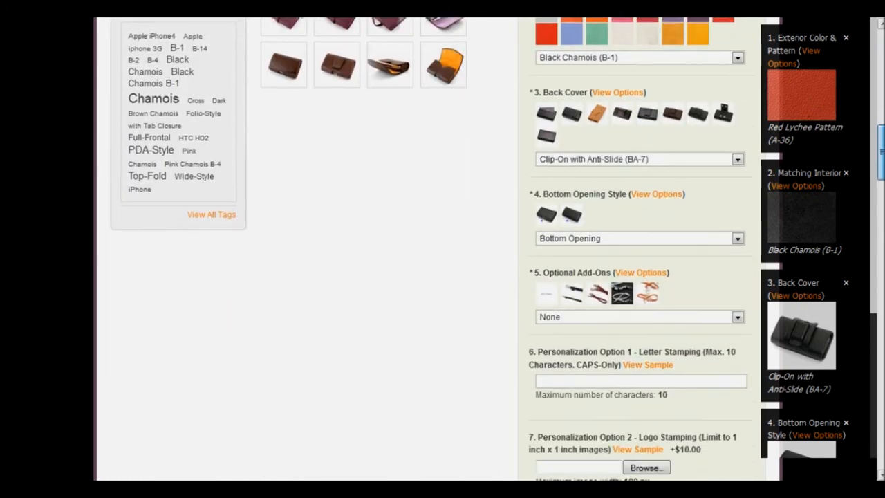
{"action": "scroll", "scroll_direction": "down", "scroll_amount": 3}
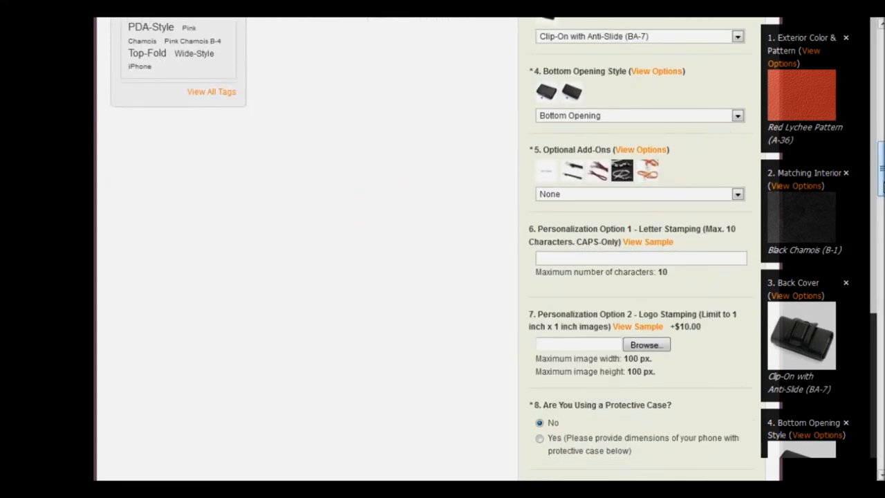
{"action": "scroll", "scroll_direction": "down", "scroll_amount": 3}
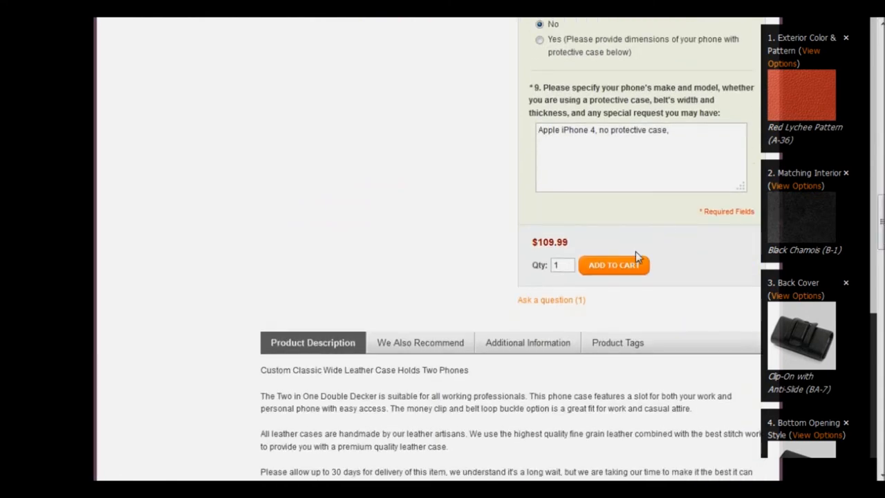